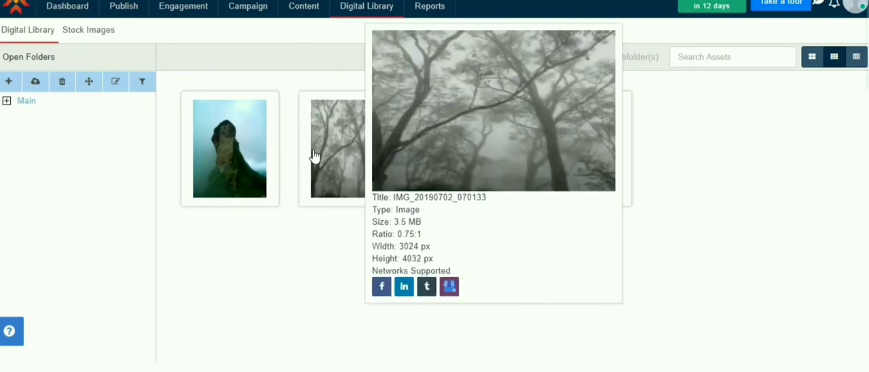
{"action": "mouse_move", "coordinate": [397, 142]}
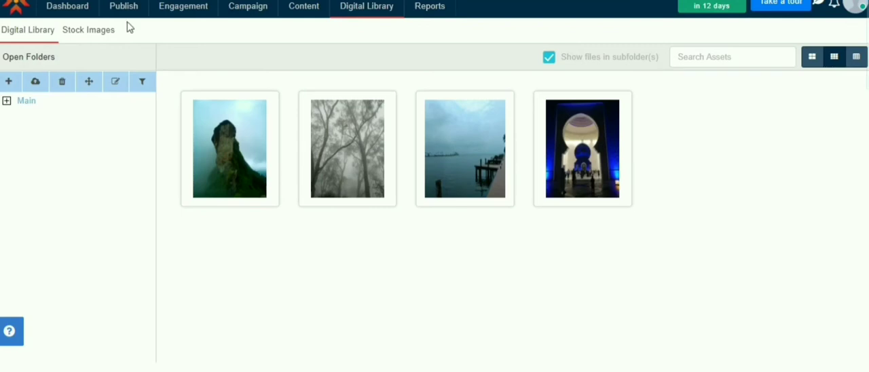
- Start a new post in Post Manager via Publish and reach the social profile step
{"action": "left_click", "coordinate": [124, 6]}
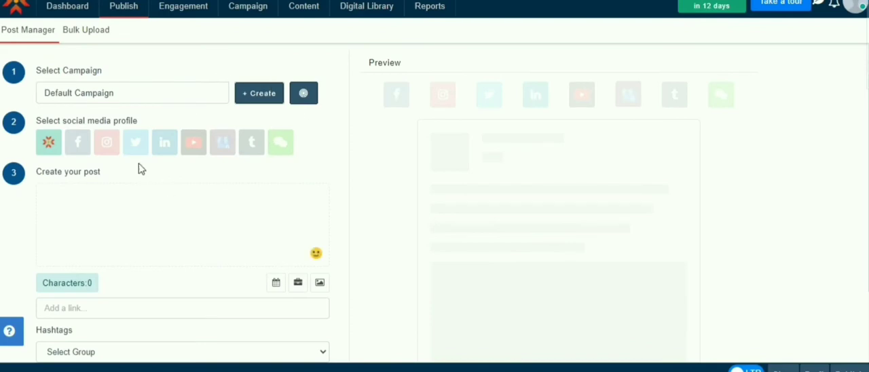
{"action": "mouse_move", "coordinate": [49, 142]}
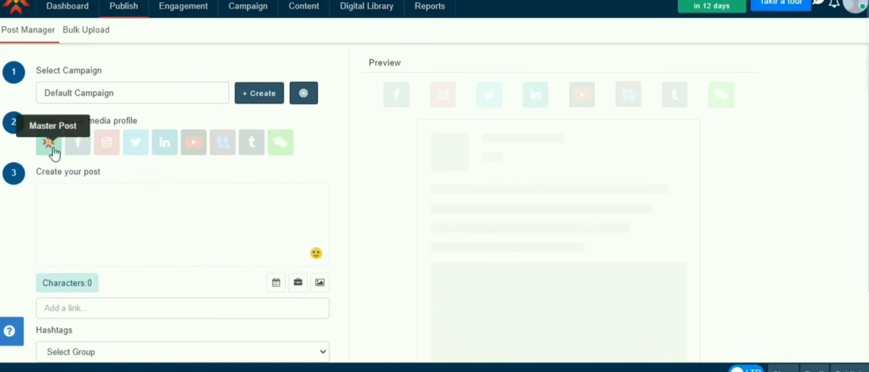
{"action": "left_click", "coordinate": [77, 142]}
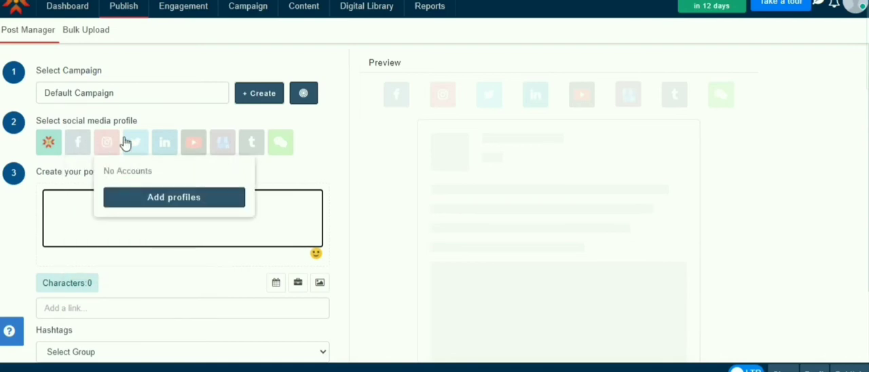
{"action": "mouse_move", "coordinate": [193, 142]}
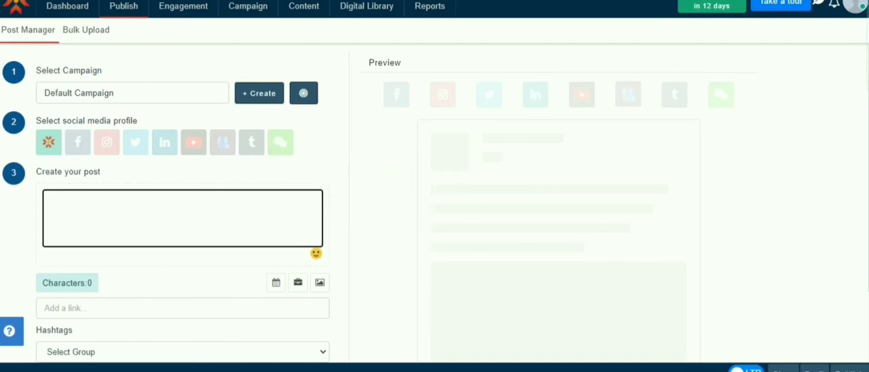
{"action": "mouse_move", "coordinate": [277, 282]}
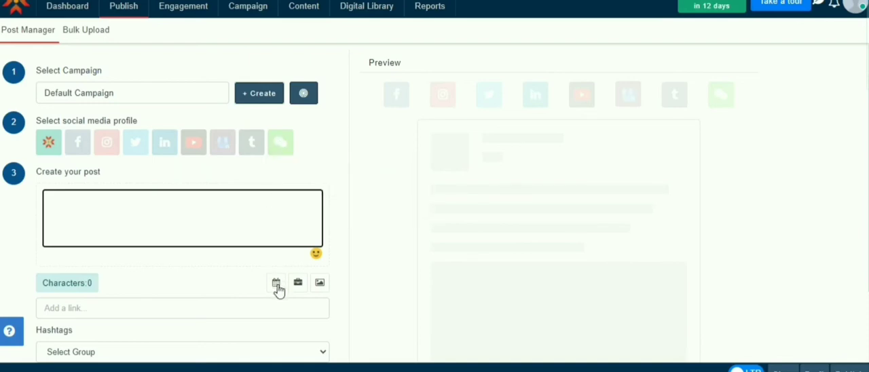
{"action": "mouse_move", "coordinate": [320, 282]}
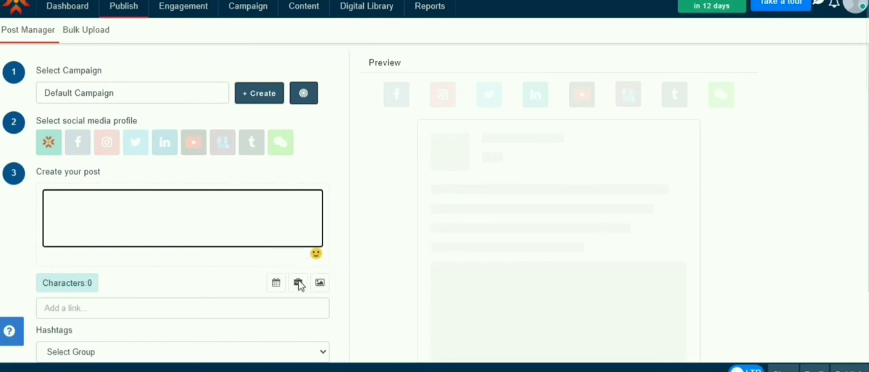
- Add the lake-and-pier photo from the media library's Main folder to the post
{"action": "left_click", "coordinate": [298, 282]}
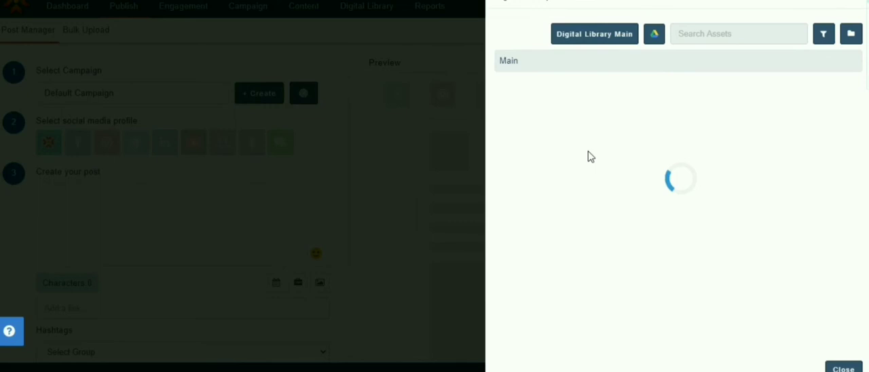
{"action": "left_click", "coordinate": [793, 128]}
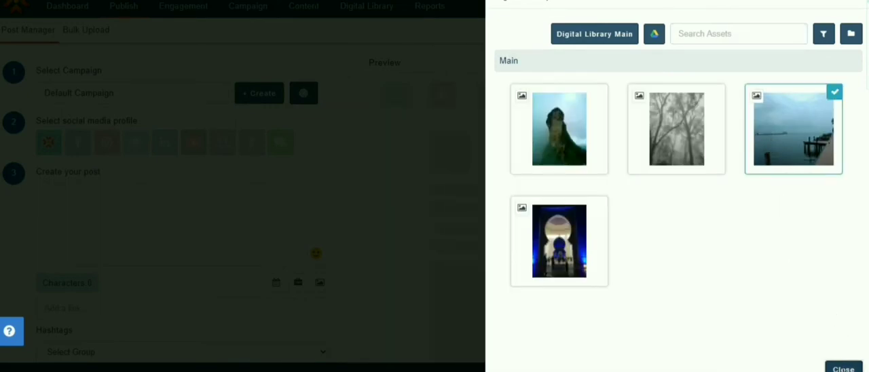
{"action": "left_click", "coordinate": [843, 369]}
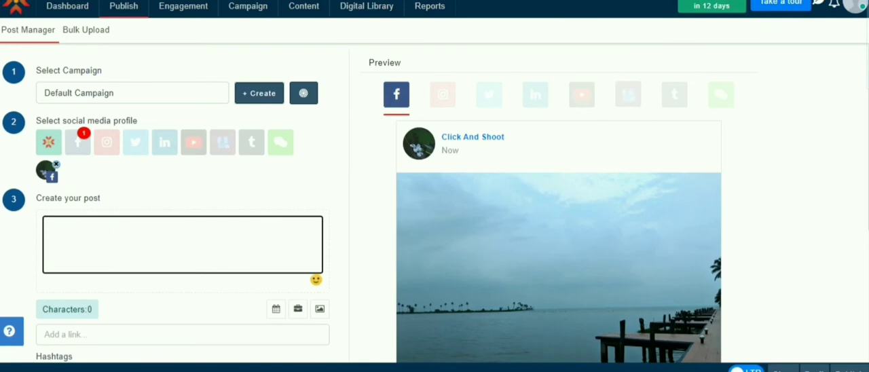
- Write the caption 'Kerala : Gods own country or a heaven on earth !!' and append the Sample hashtag group
{"action": "type", "text": "Kerala"}
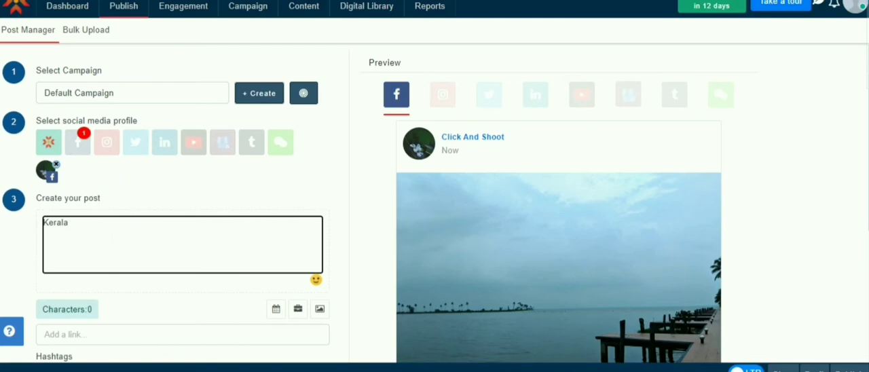
{"action": "type", "text": "Kerala"}
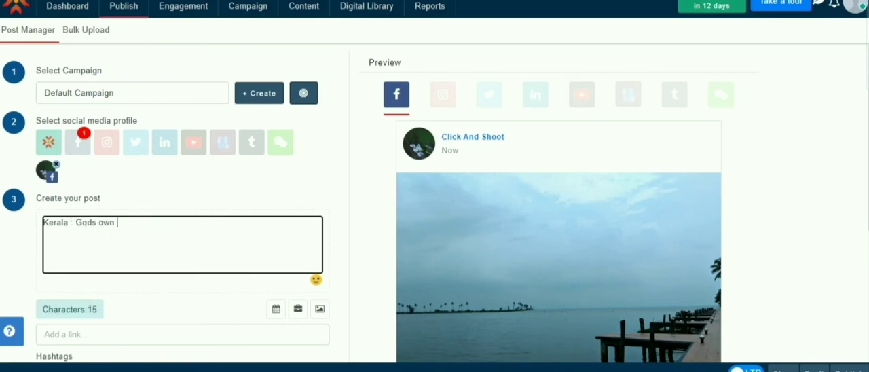
{"action": "type", "text": "country"}
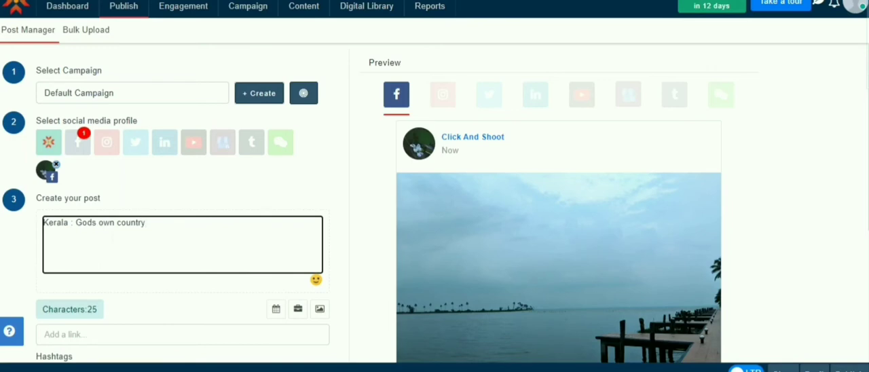
{"action": "type", "text": "or a hea"}
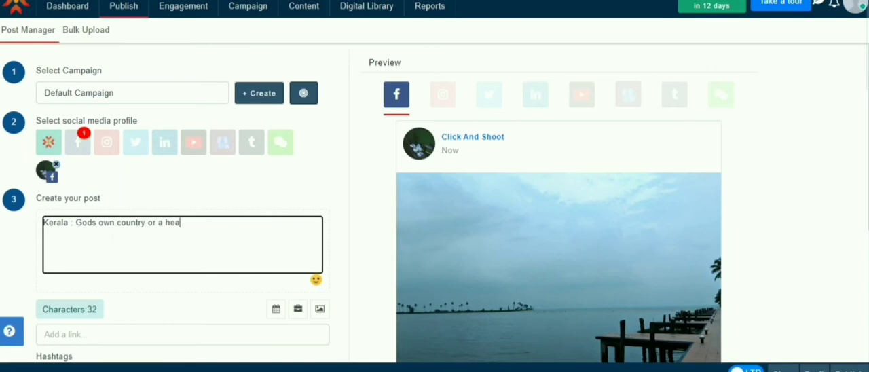
{"action": "type", "text": "ven on aa"}
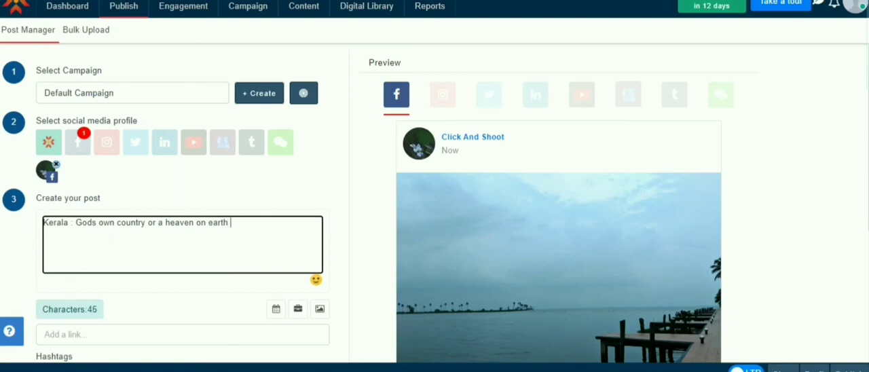
{"action": "type", "text": "!!"}
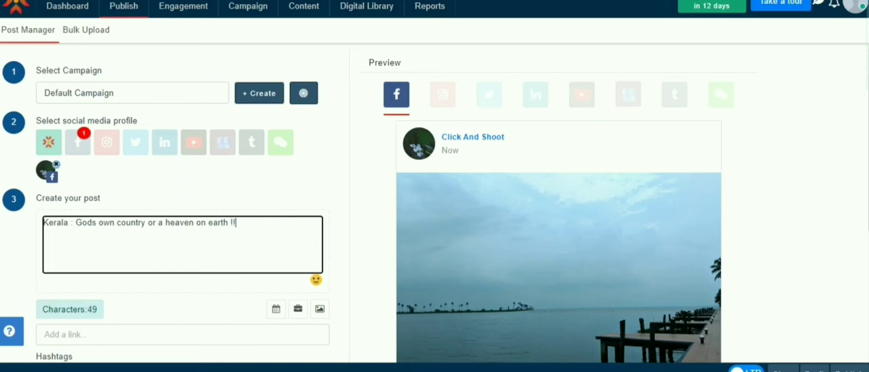
{"action": "scroll", "scroll_direction": "down", "scroll_amount": 3}
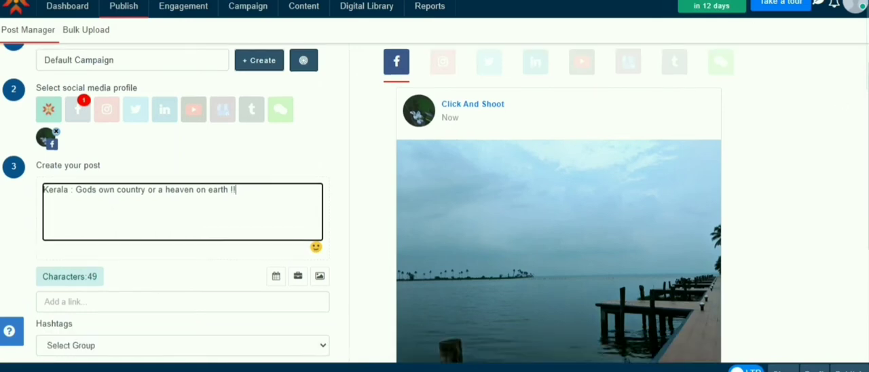
{"action": "scroll", "scroll_direction": "down", "scroll_amount": 3}
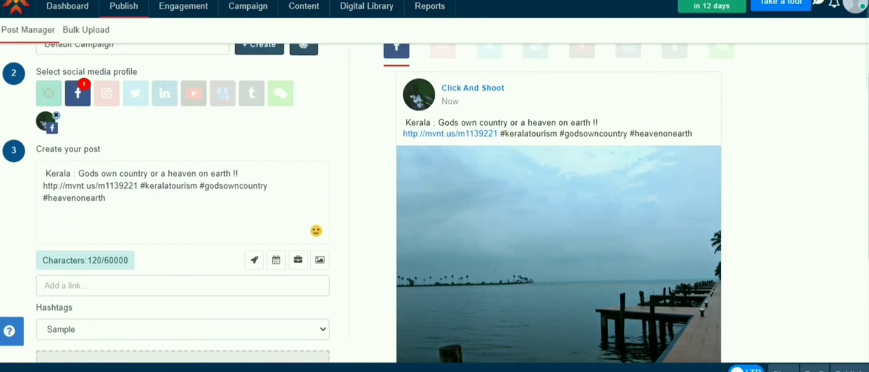
- Tag Kumarakom as the post's location so the preview reads 'is in Kumarakom'
{"action": "scroll", "scroll_direction": "down", "scroll_amount": 3}
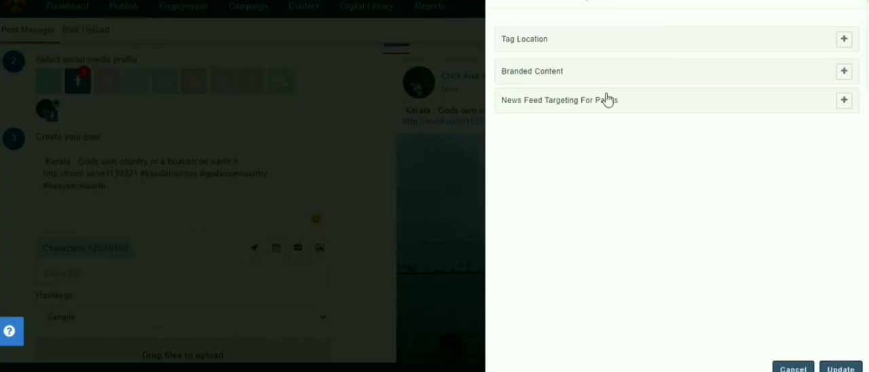
{"action": "left_click", "coordinate": [845, 38]}
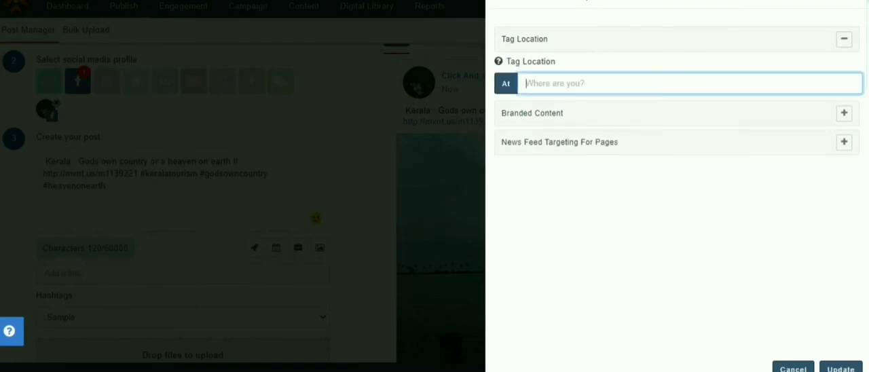
{"action": "type", "text": "kumar"}
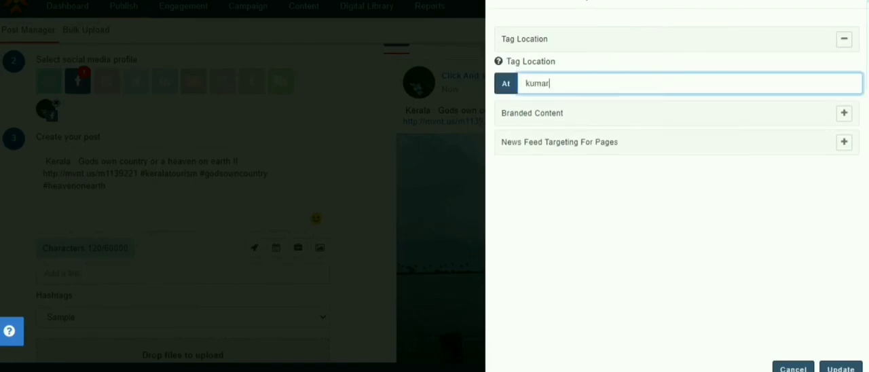
{"action": "type", "text": "akom"}
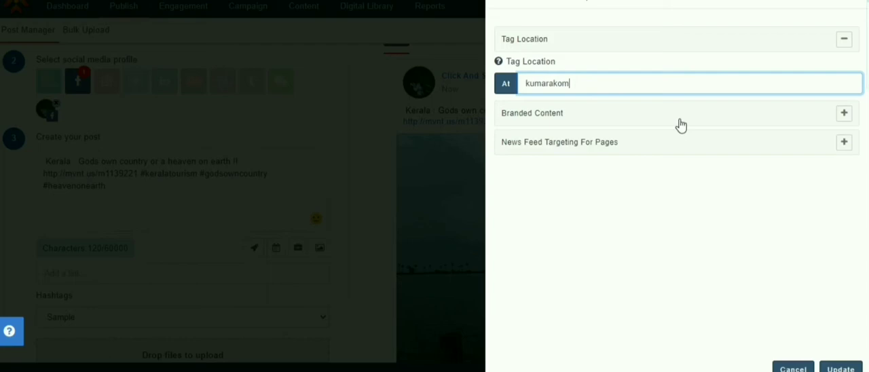
{"action": "mouse_move", "coordinate": [592, 124]}
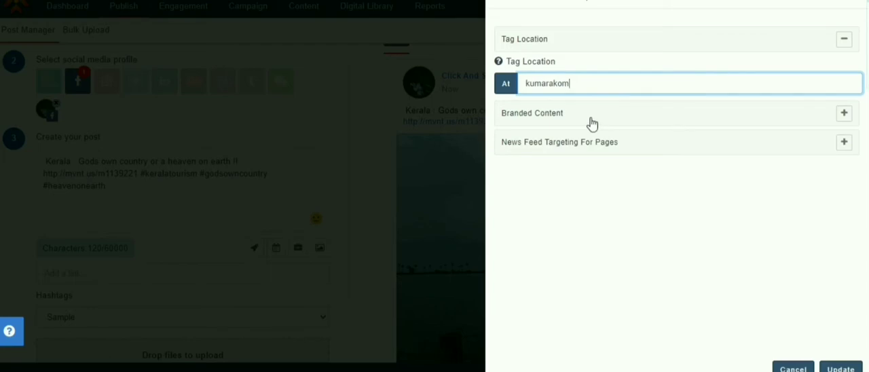
{"action": "type", "text": "kumarakom"}
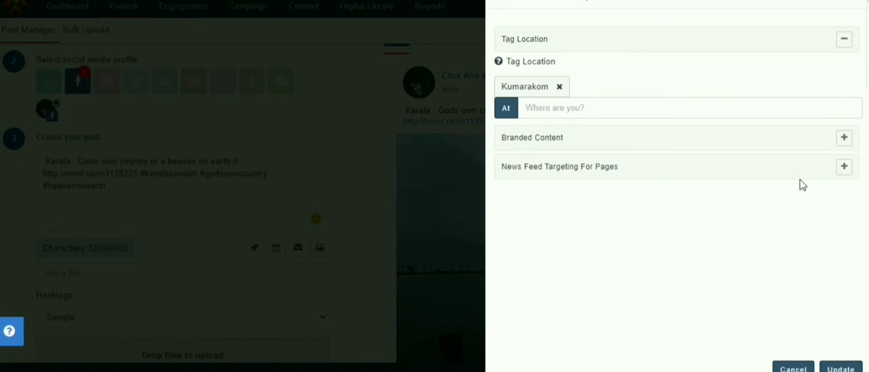
{"action": "mouse_move", "coordinate": [844, 168]}
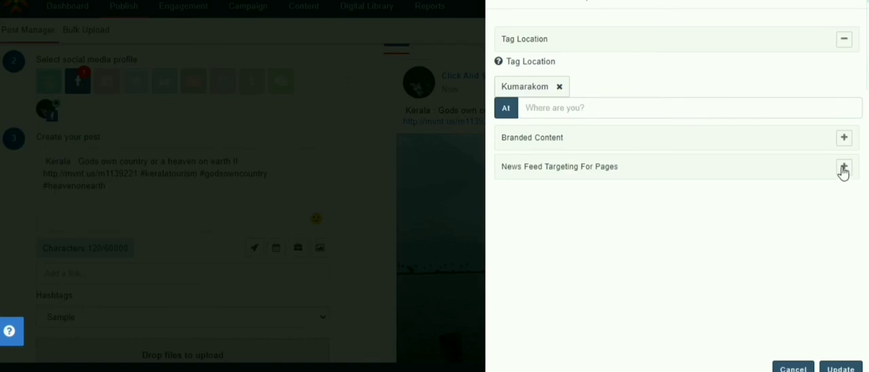
- Expand news feed audience targeting and look through interests, gender, education and age fields
{"action": "left_click", "coordinate": [845, 166]}
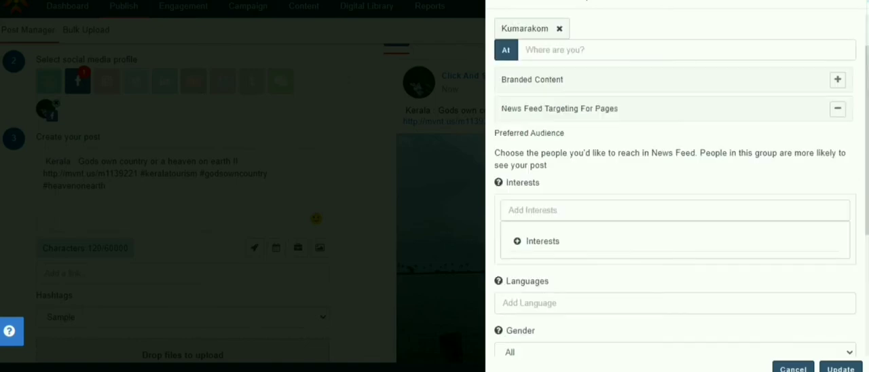
{"action": "scroll", "scroll_direction": "down", "scroll_amount": 3}
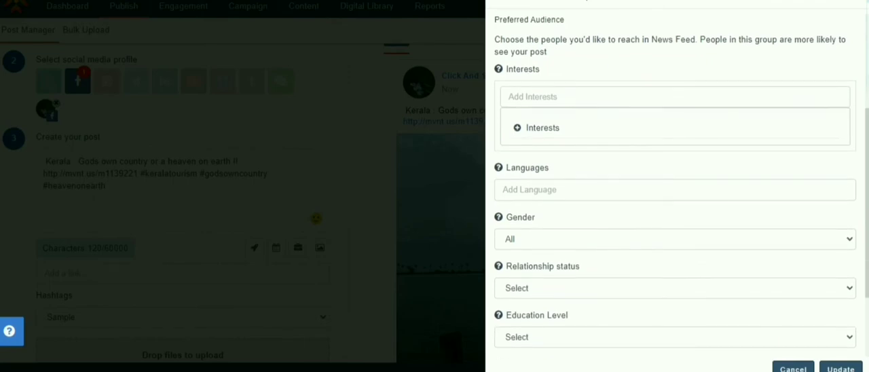
{"action": "scroll", "scroll_direction": "down", "scroll_amount": 3}
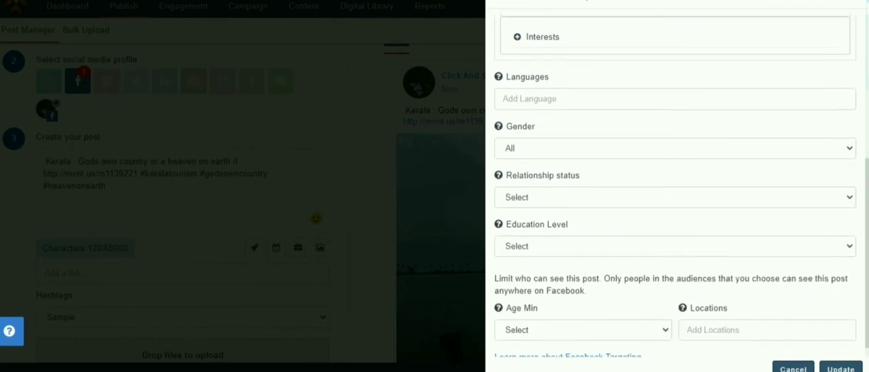
{"action": "scroll", "scroll_direction": "down", "scroll_amount": 3}
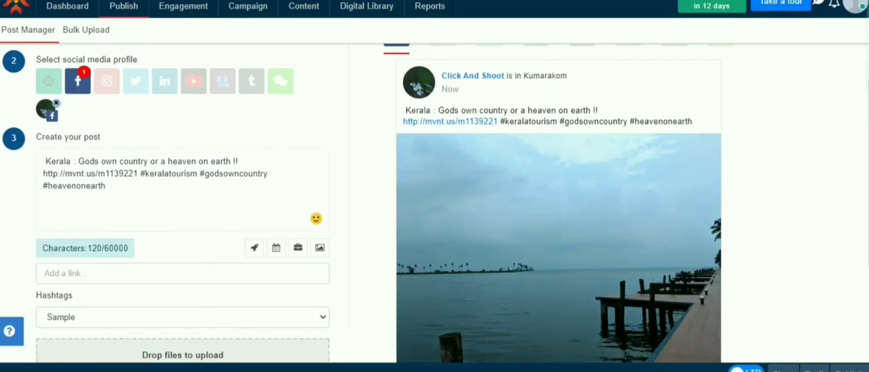
{"action": "scroll", "scroll_direction": "up", "scroll_amount": 3}
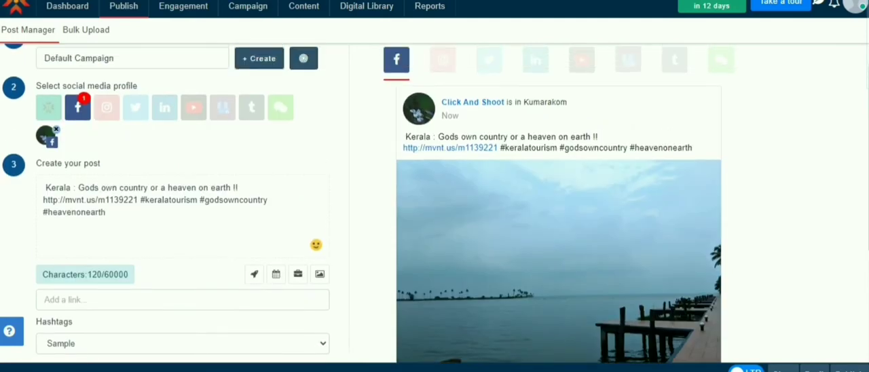
{"action": "scroll", "scroll_direction": "down", "scroll_amount": 3}
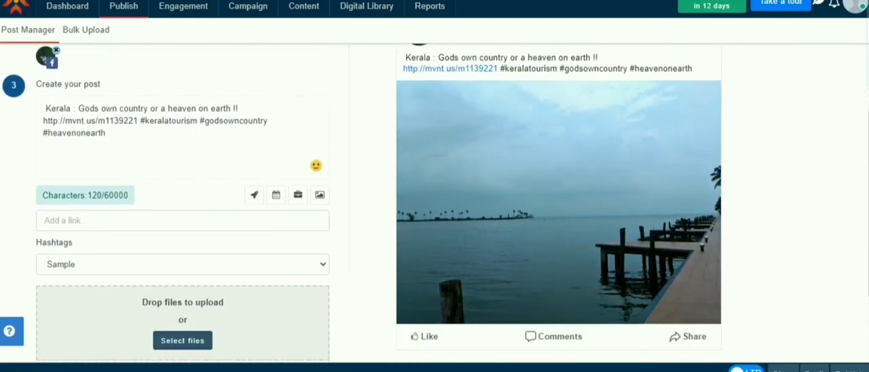
{"action": "scroll", "scroll_direction": "down", "scroll_amount": 3}
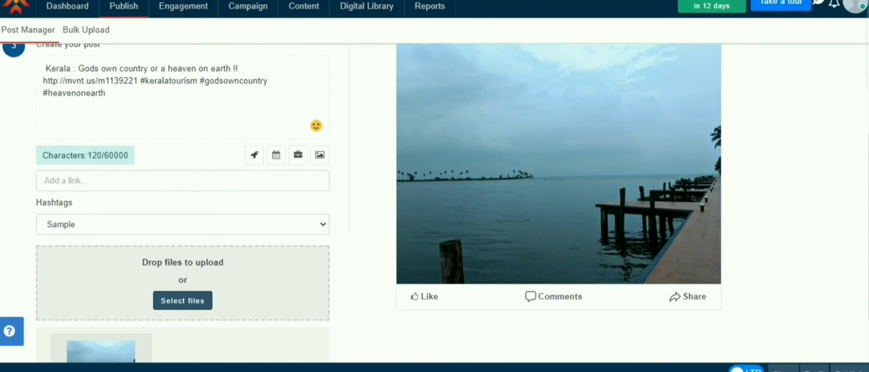
{"action": "scroll", "scroll_direction": "up", "scroll_amount": 3}
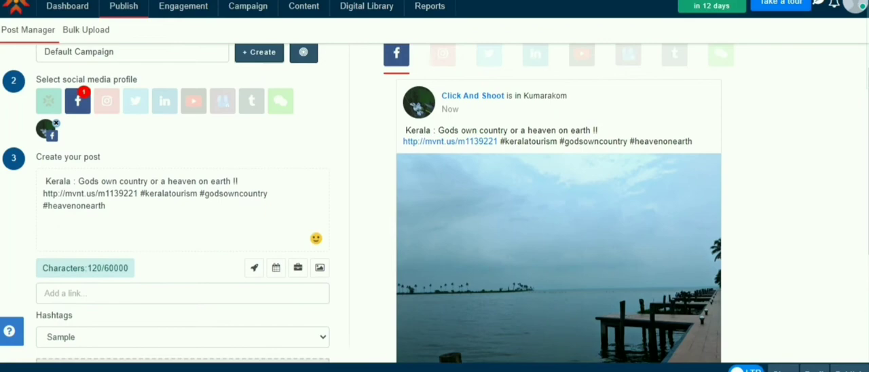
{"action": "scroll", "scroll_direction": "down", "scroll_amount": 3}
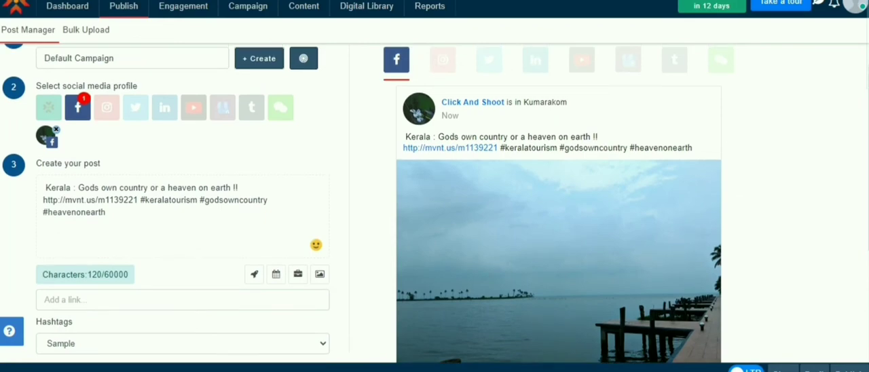
{"action": "scroll", "scroll_direction": "down", "scroll_amount": 3}
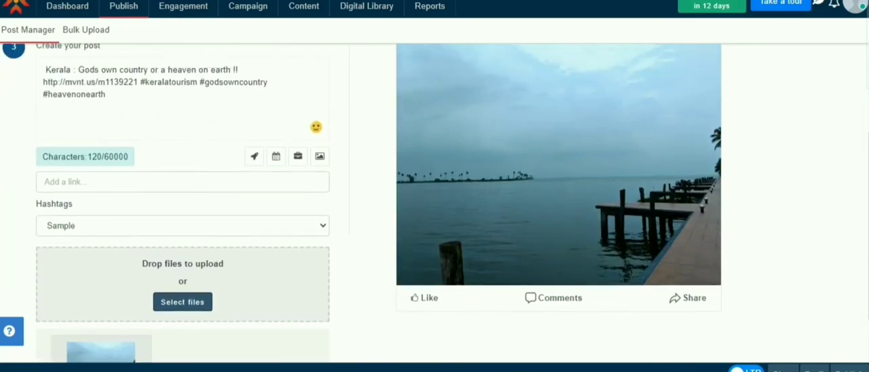
{"action": "scroll", "scroll_direction": "up", "scroll_amount": 3}
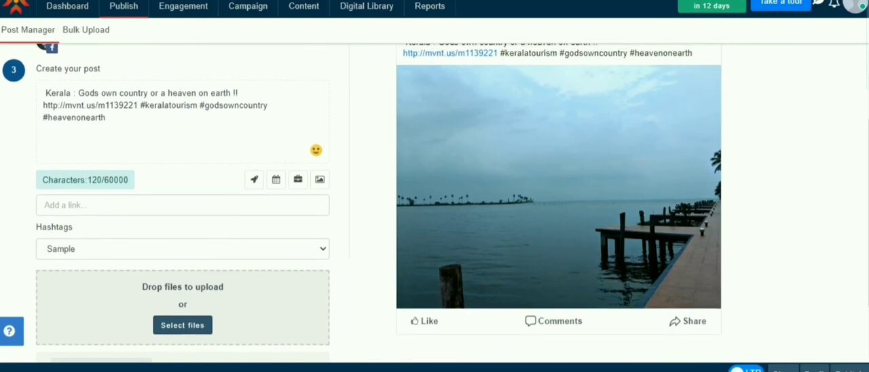
{"action": "scroll", "scroll_direction": "up", "scroll_amount": 3}
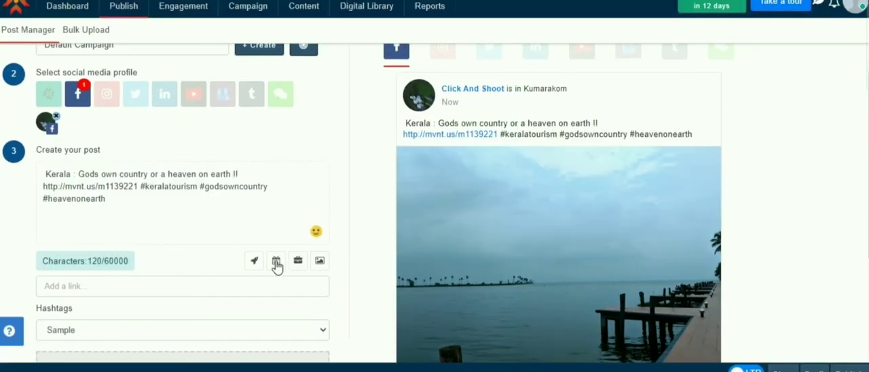
- Set the publishing time to 21 August 2020, 02:45 PM Asia/Kolkata and confirm it
{"action": "left_click", "coordinate": [275, 260]}
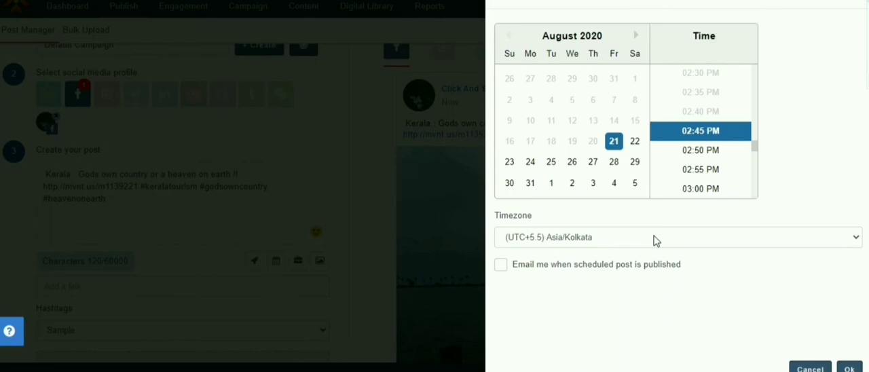
{"action": "mouse_move", "coordinate": [606, 242]}
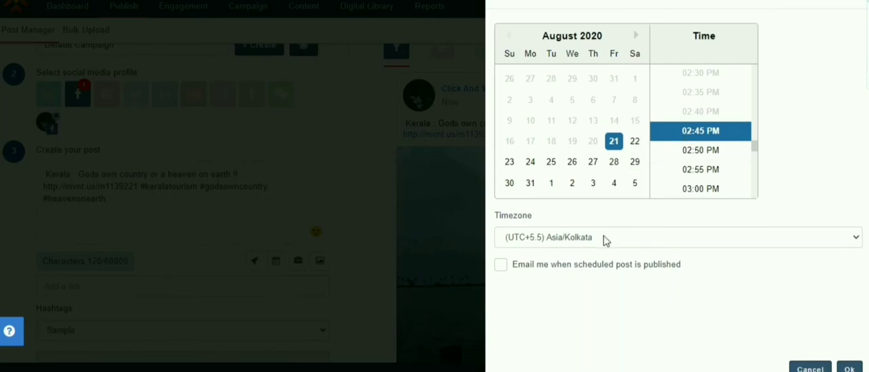
{"action": "left_click", "coordinate": [502, 263]}
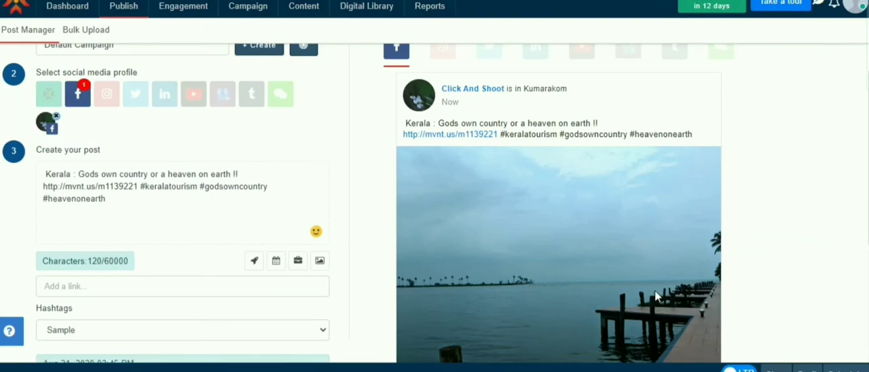
- Review the Sample group under Settings > Hashtags, then schedule the post from Post Manager
{"action": "left_click", "coordinate": [845, 7]}
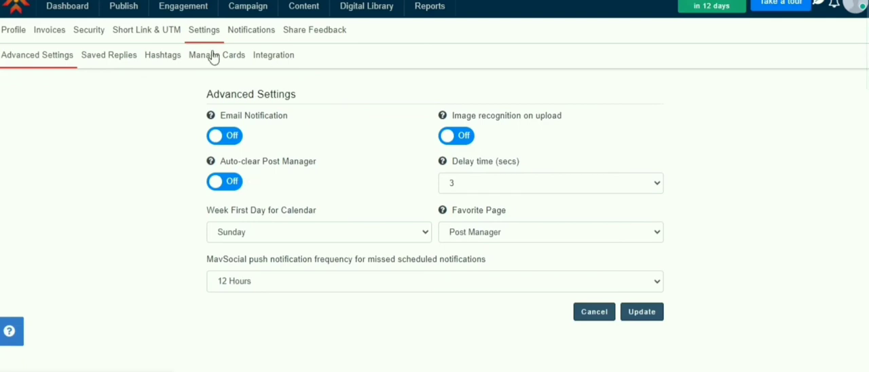
{"action": "left_click", "coordinate": [163, 55]}
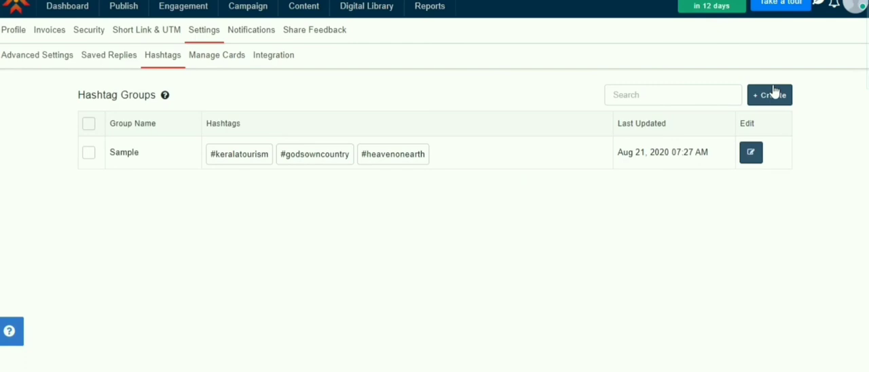
{"action": "mouse_move", "coordinate": [637, 220]}
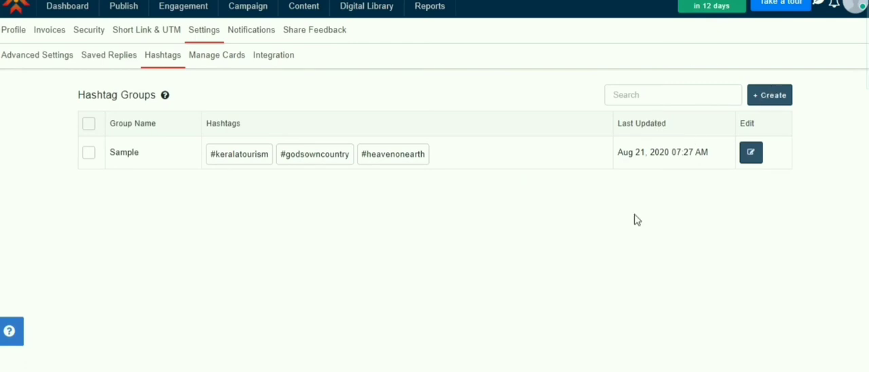
{"action": "mouse_move", "coordinate": [252, 61]}
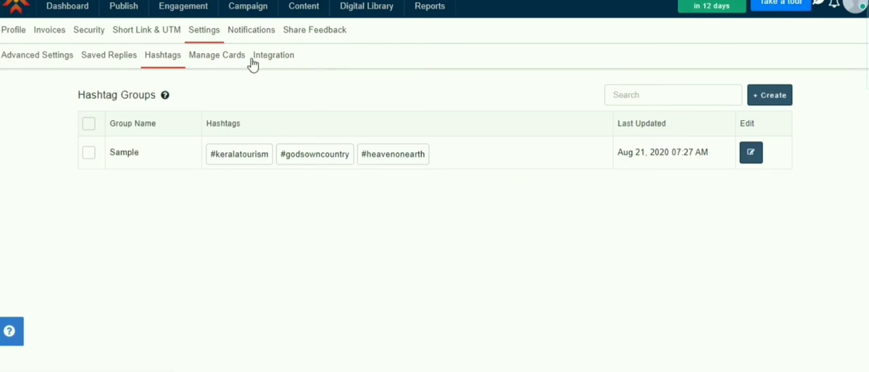
{"action": "left_click", "coordinate": [124, 8]}
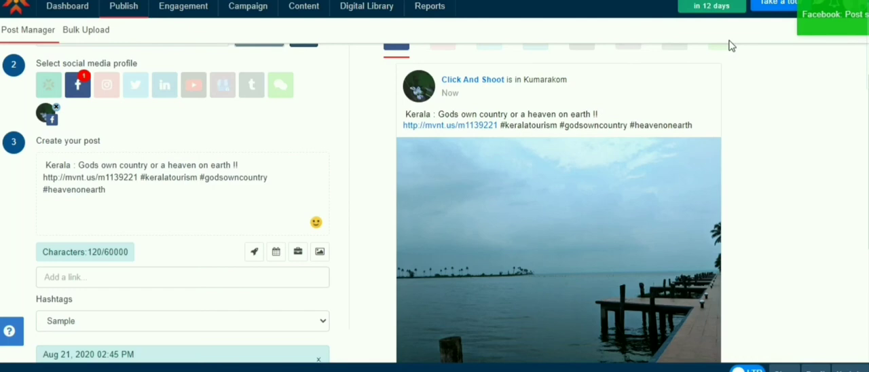
- Go to the campaign list from the Campaign menu
{"action": "left_click", "coordinate": [248, 5]}
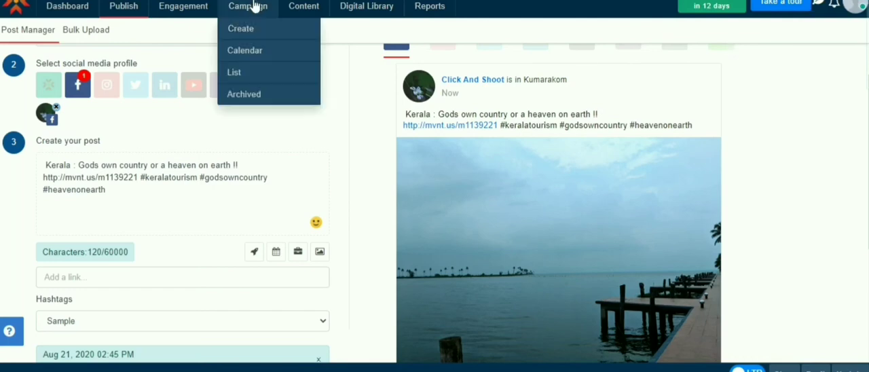
{"action": "left_click", "coordinate": [234, 72]}
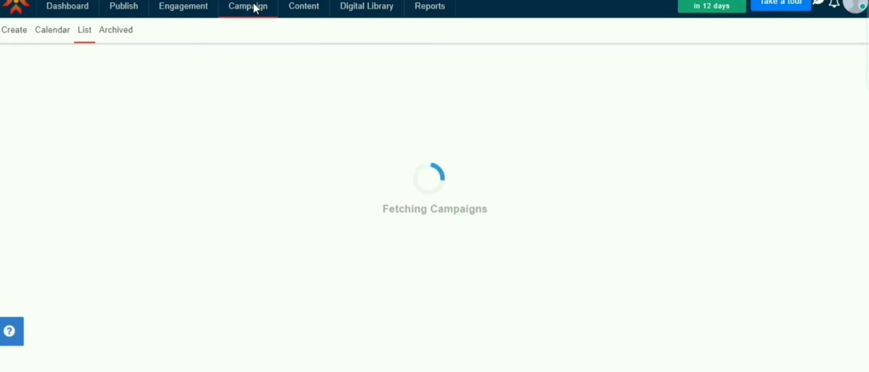
- Show the campaign calendar with the Kerala Facebook posts on the 21st
{"action": "left_click", "coordinate": [247, 5]}
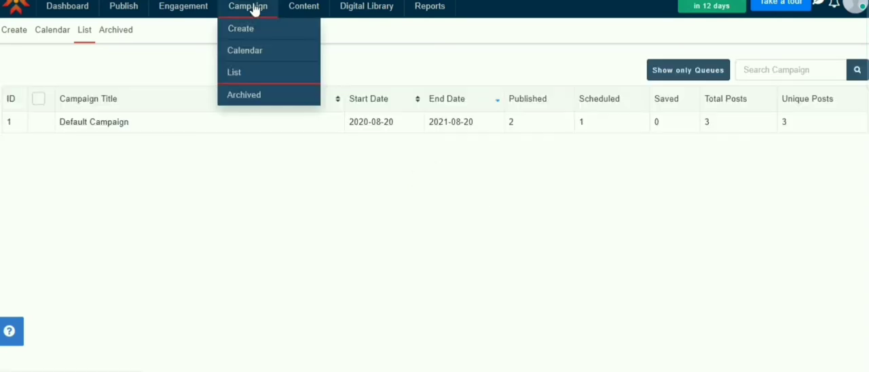
{"action": "left_click", "coordinate": [244, 50]}
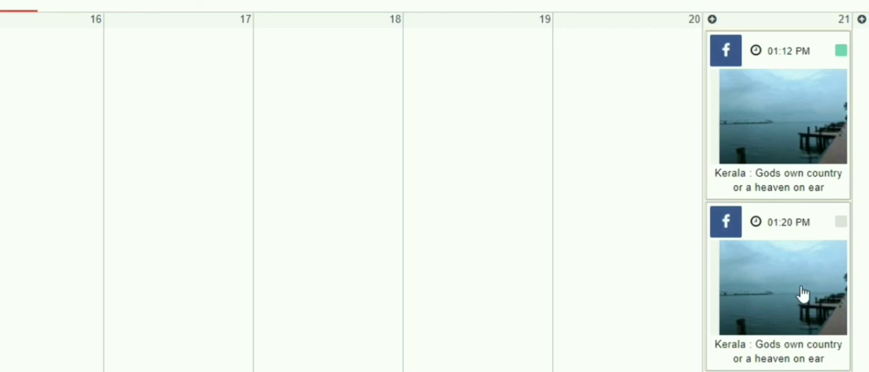
{"action": "mouse_move", "coordinate": [823, 231]}
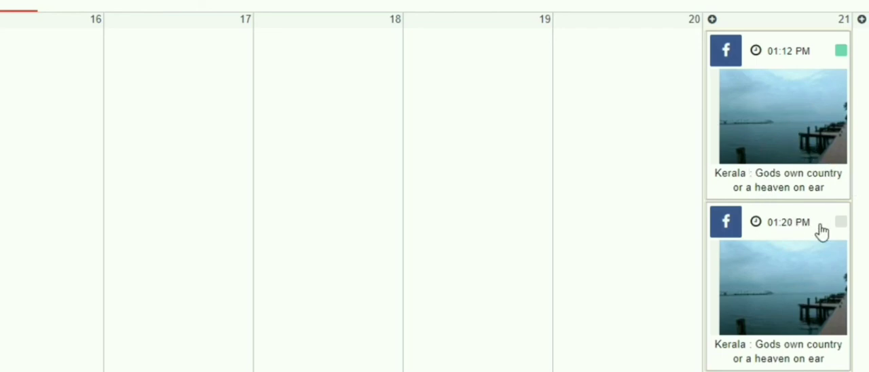
{"action": "mouse_move", "coordinate": [465, 84]}
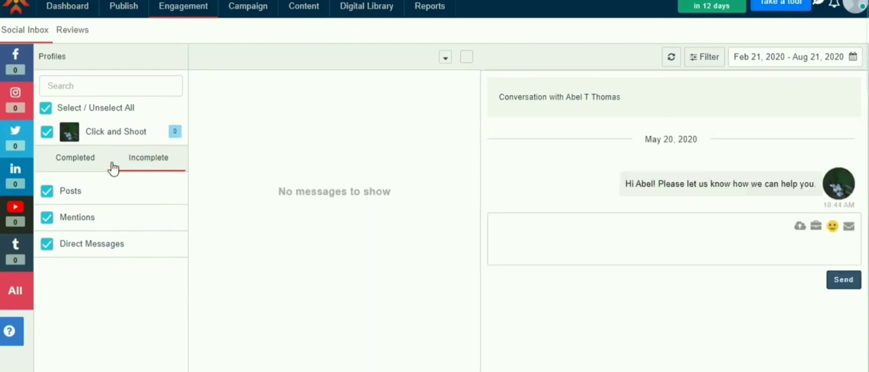
- Show the Incomplete conversations for the Click and Shoot profile in the social inbox
{"action": "left_click", "coordinate": [148, 157]}
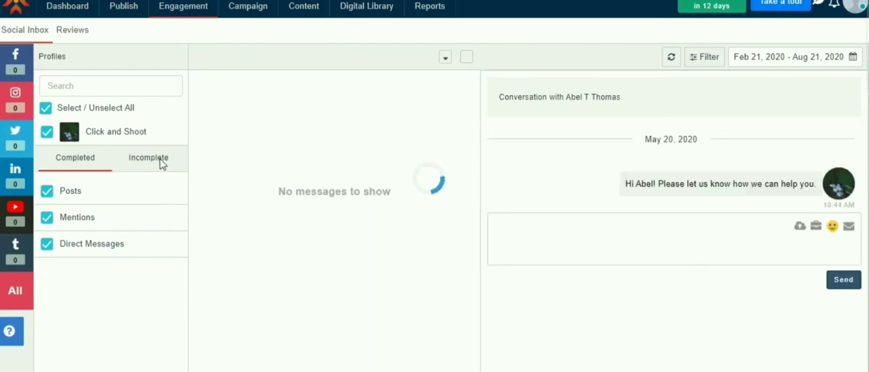